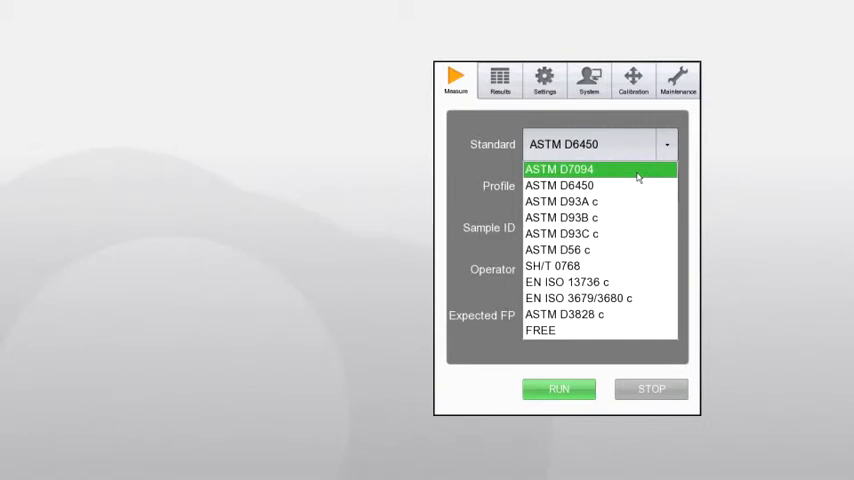
Select the ASTM D7094 standard with the Diesel measurement profile.
{"action": "left_click", "coordinate": [558, 168]}
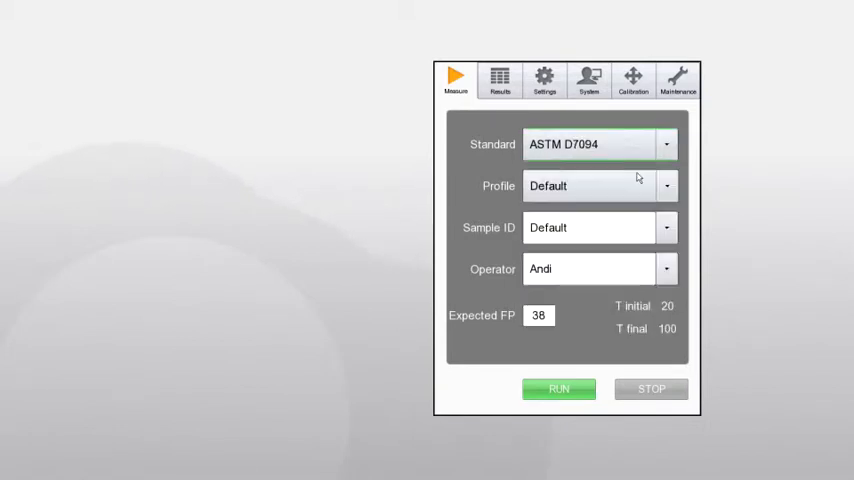
{"action": "left_click", "coordinate": [666, 186]}
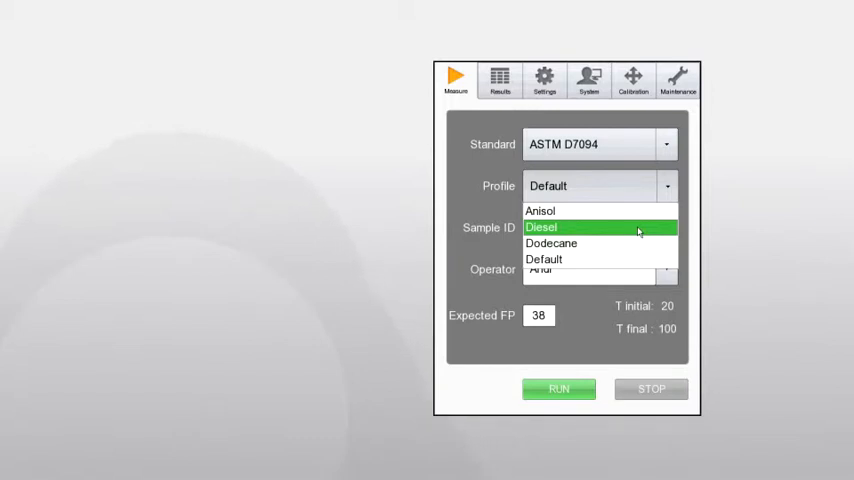
{"action": "left_click", "coordinate": [558, 388]}
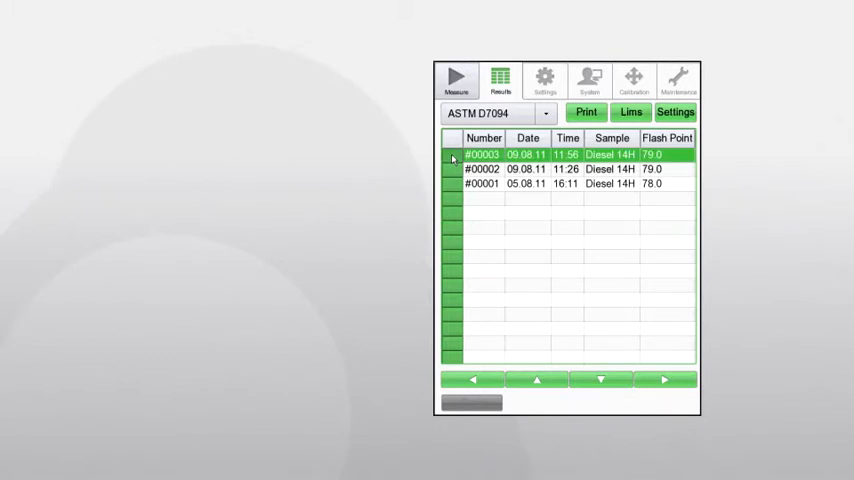
Review result #00003's pressure-vs-temperature data, then select the ASTM D93A Tetradecane results #00056 and #00055.
{"action": "double_click", "coordinate": [480, 154]}
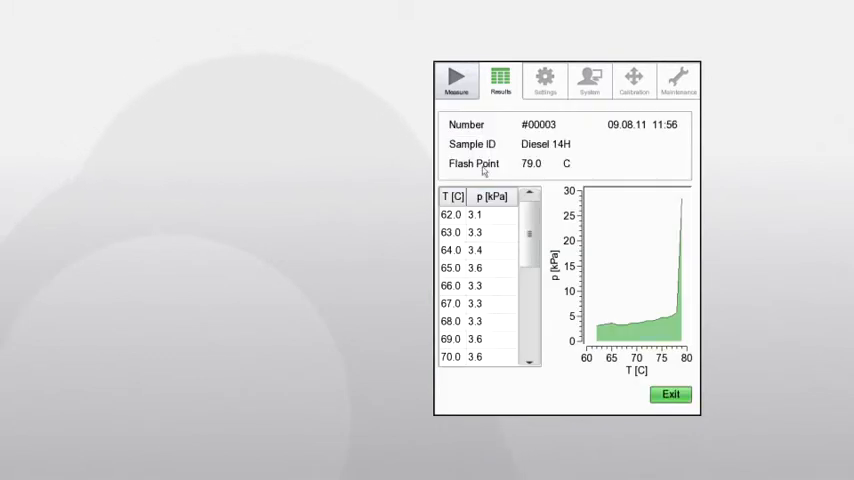
{"action": "scroll", "scroll_direction": "down", "scroll_amount": 3}
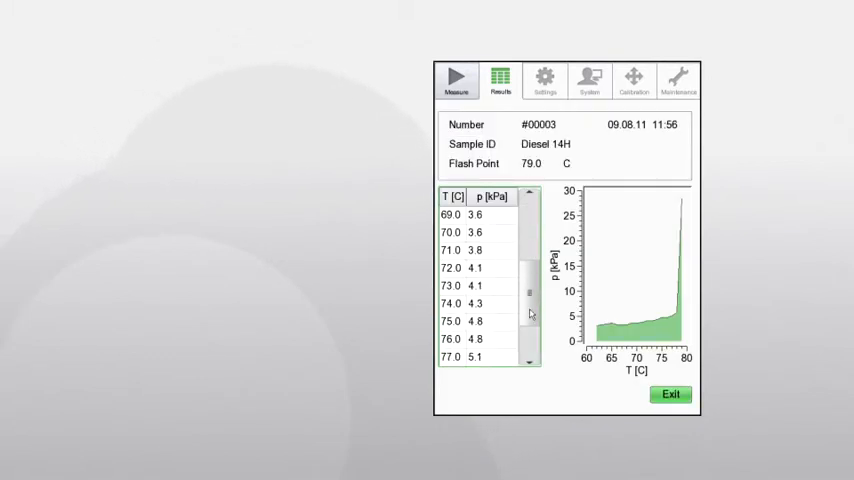
{"action": "scroll", "scroll_direction": "down", "scroll_amount": 3}
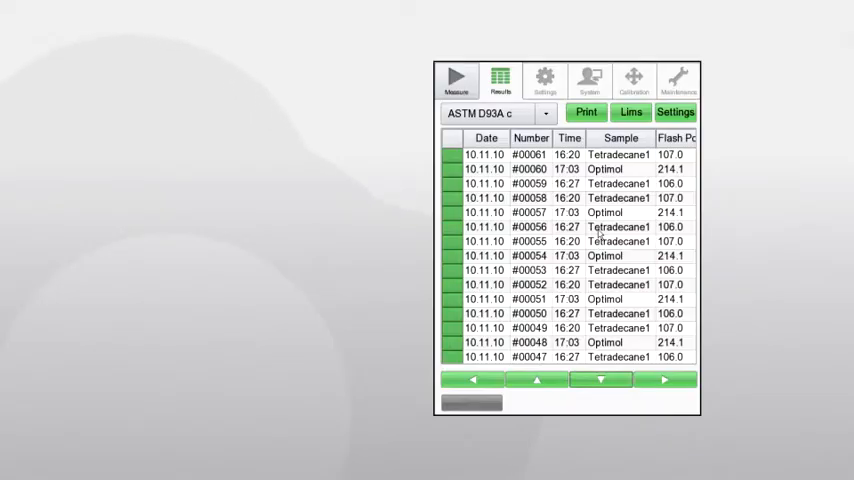
{"action": "left_click", "coordinate": [600, 234]}
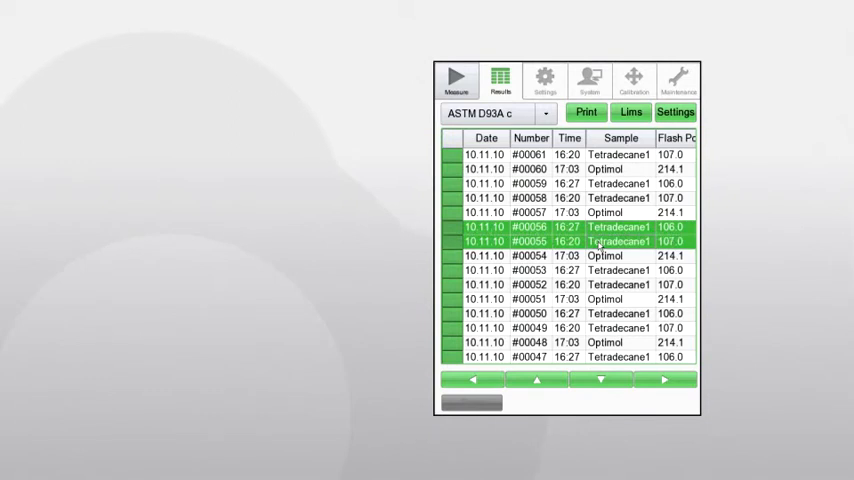